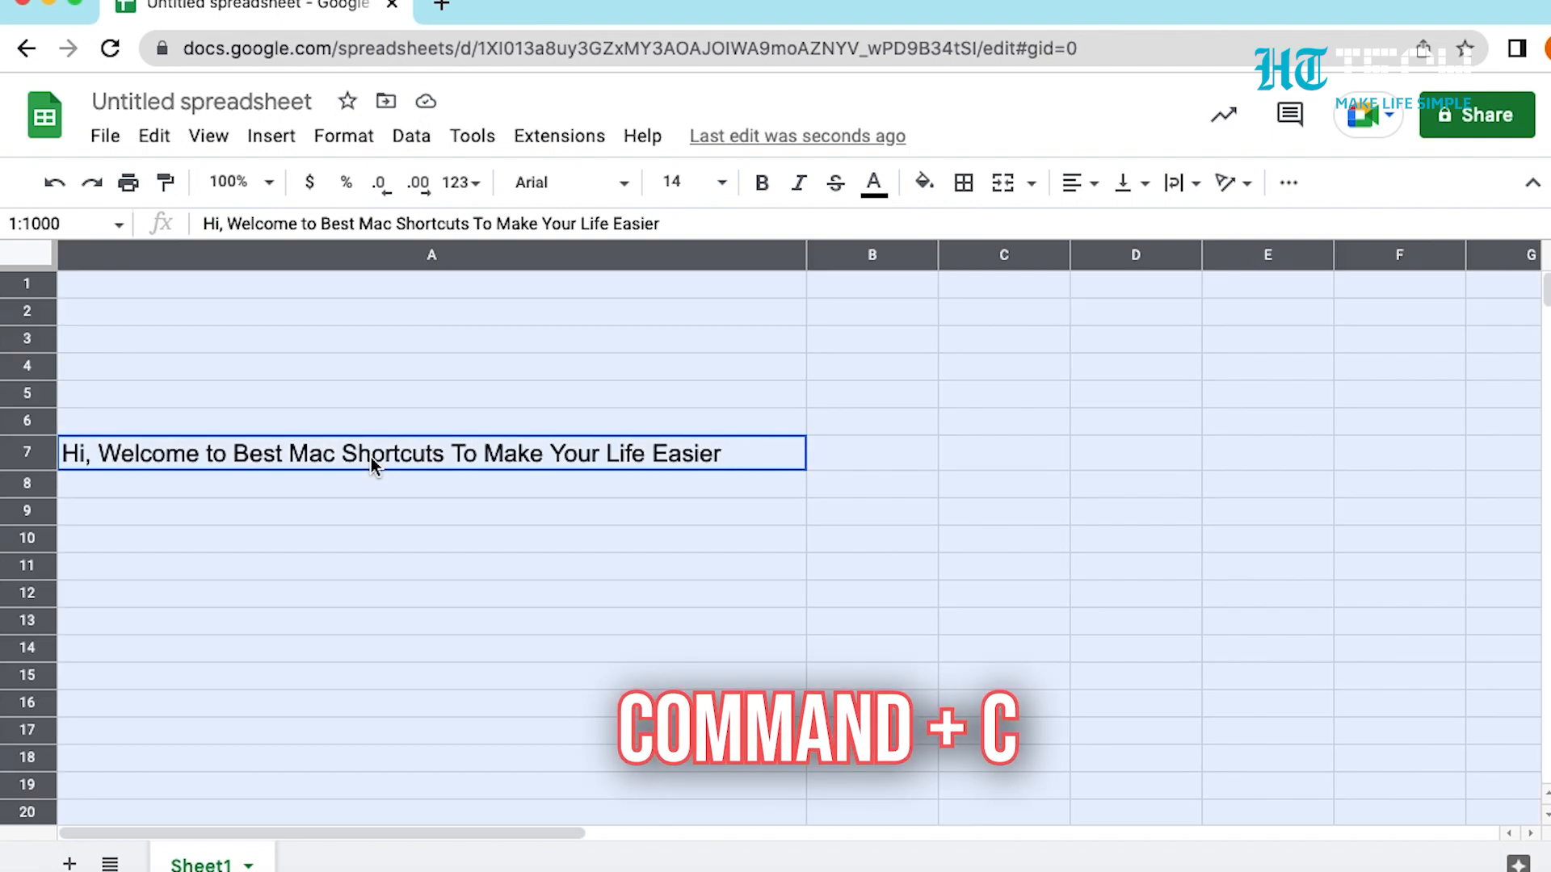
# - Copy the selected welcome sentence from Sheets and paste it into the Pages document
pyautogui.press('cmd+c')
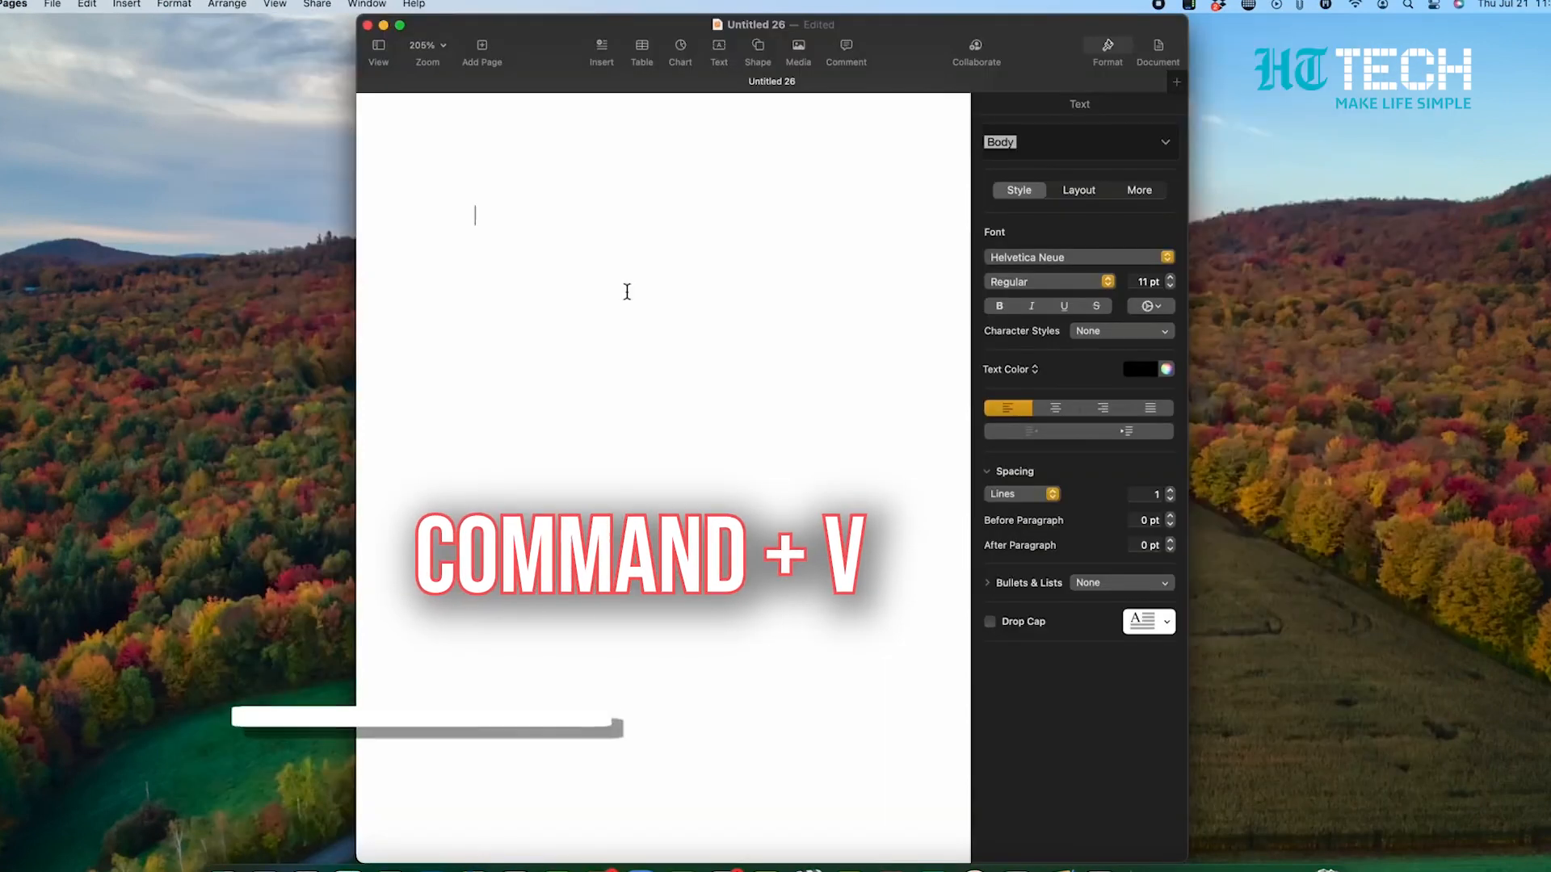
pyautogui.press('cmd+v')
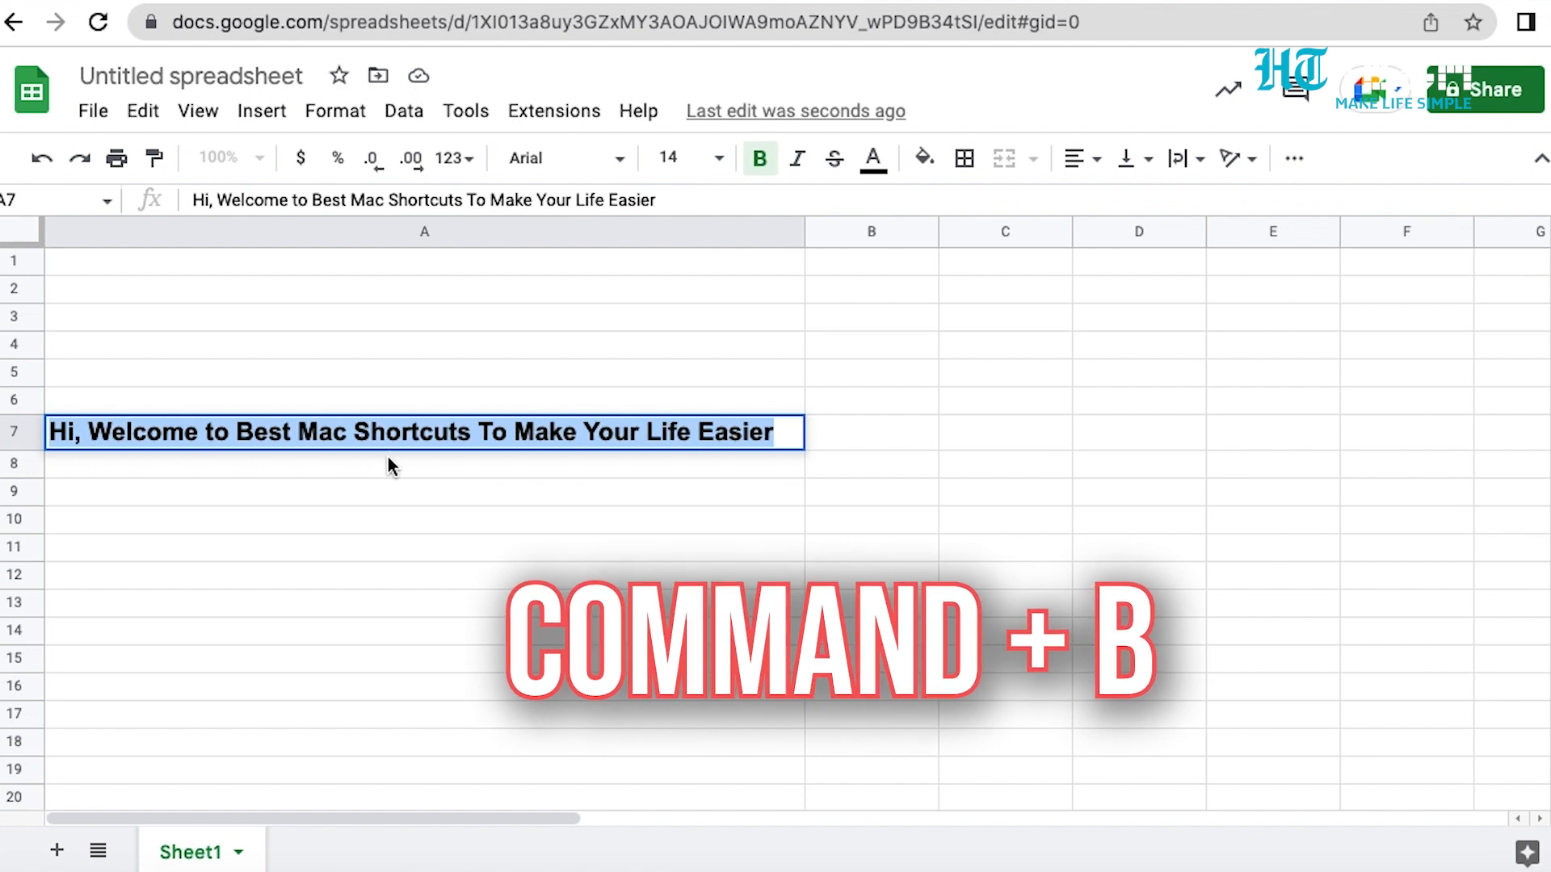
# - Make the welcome sentence in A7 bold, italic and underlined
pyautogui.press('cmd+i')
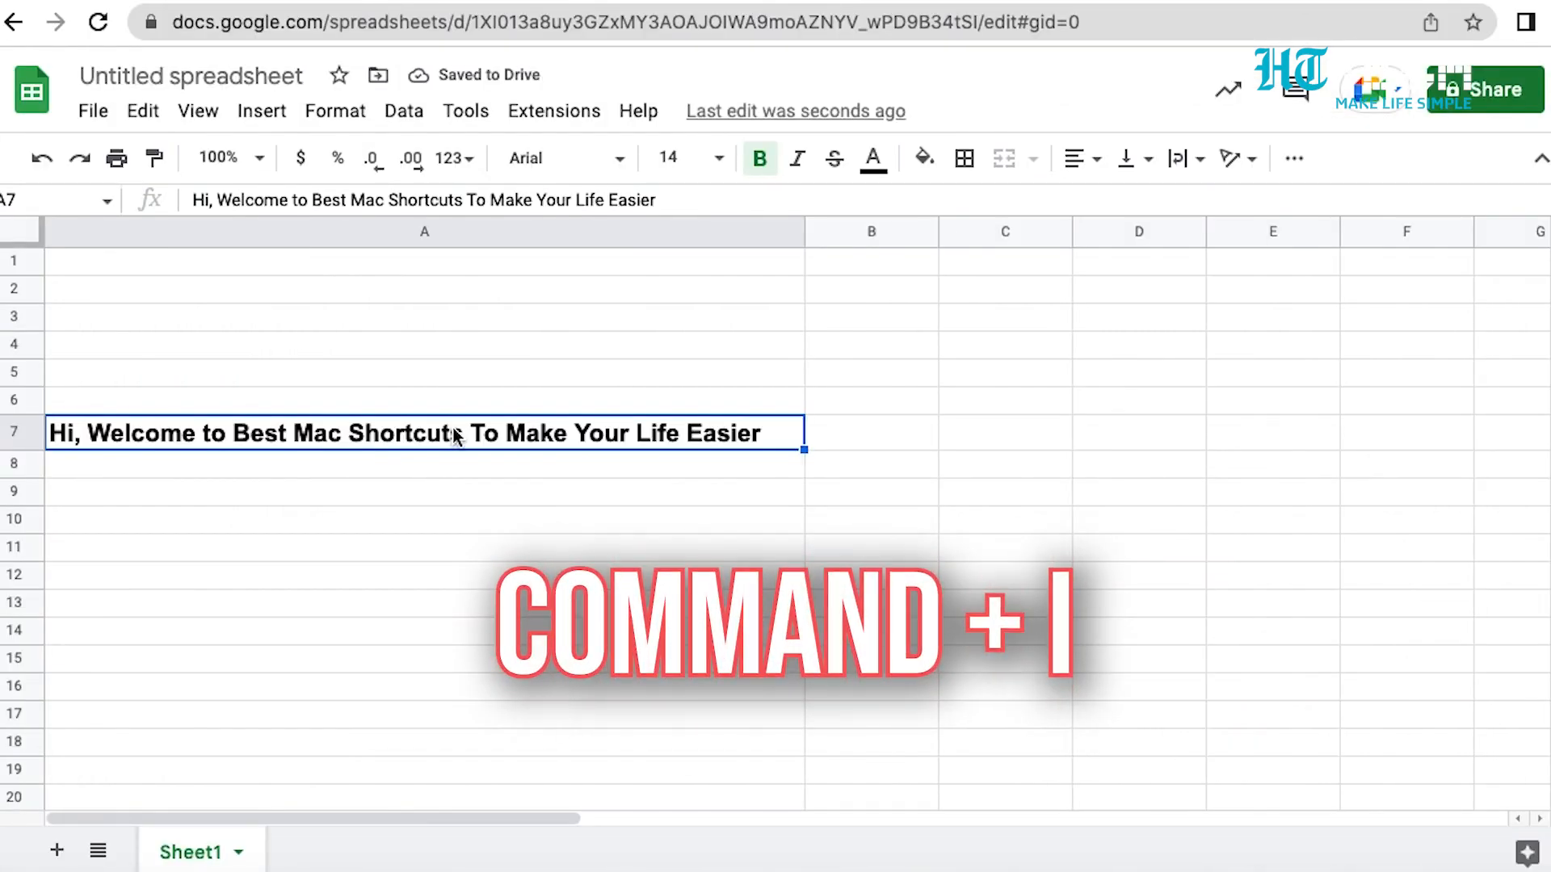
pyautogui.press('cmd+i')
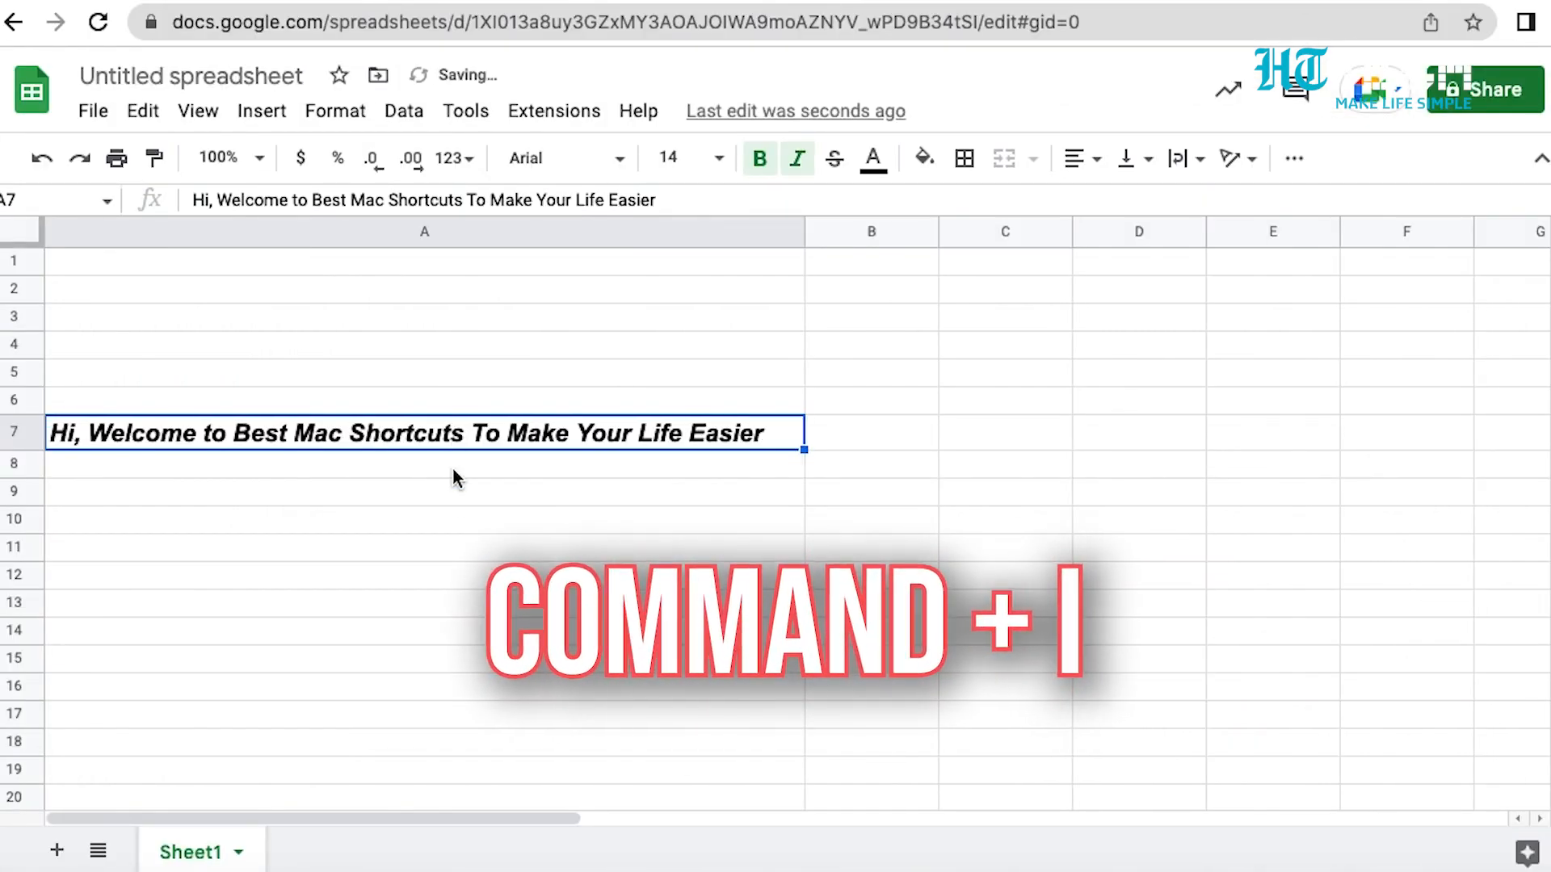
pyautogui.press('cmd+u')
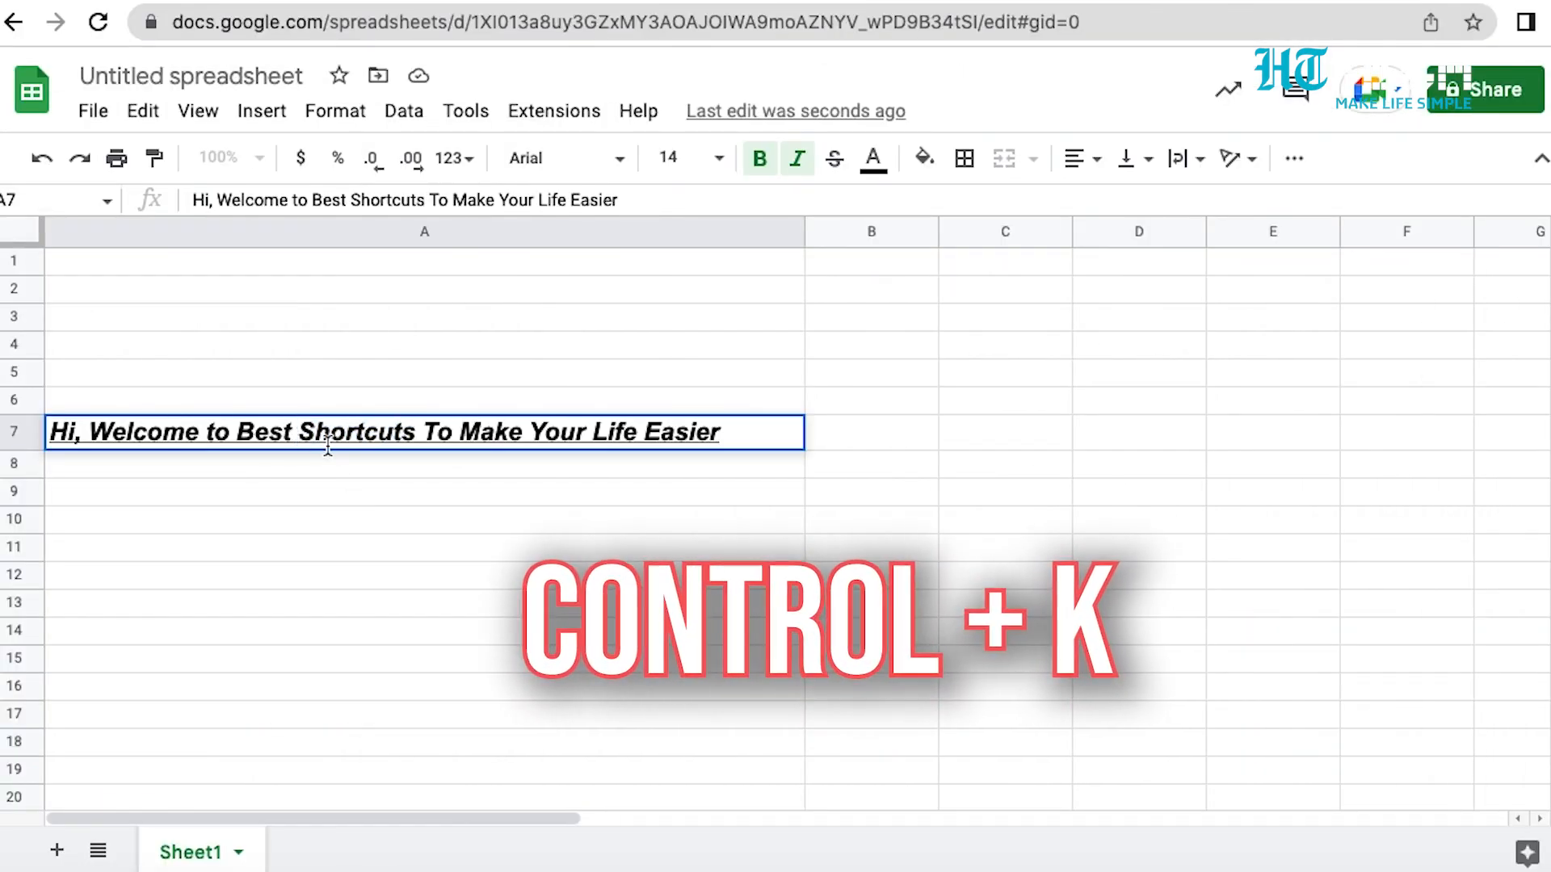
# - Rewrite the sentence end as 'Shortcuts To Make Your Life Easier' without 'Mac' and add an emoji
pyautogui.press('Ctrl+K')
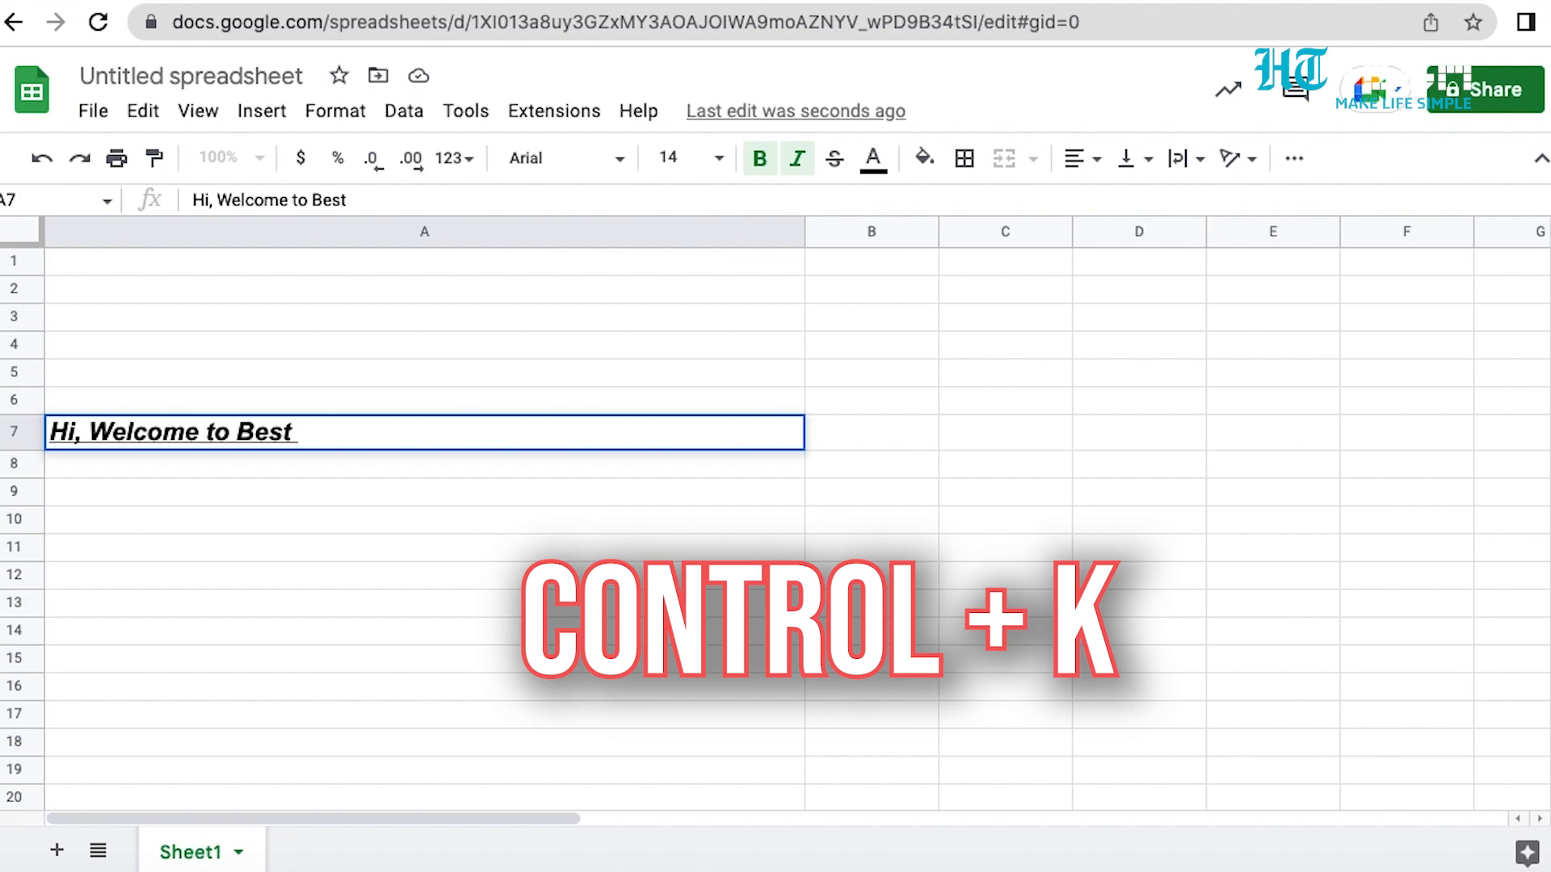
pyautogui.write('Shortcuts To Make Your Life Easier')
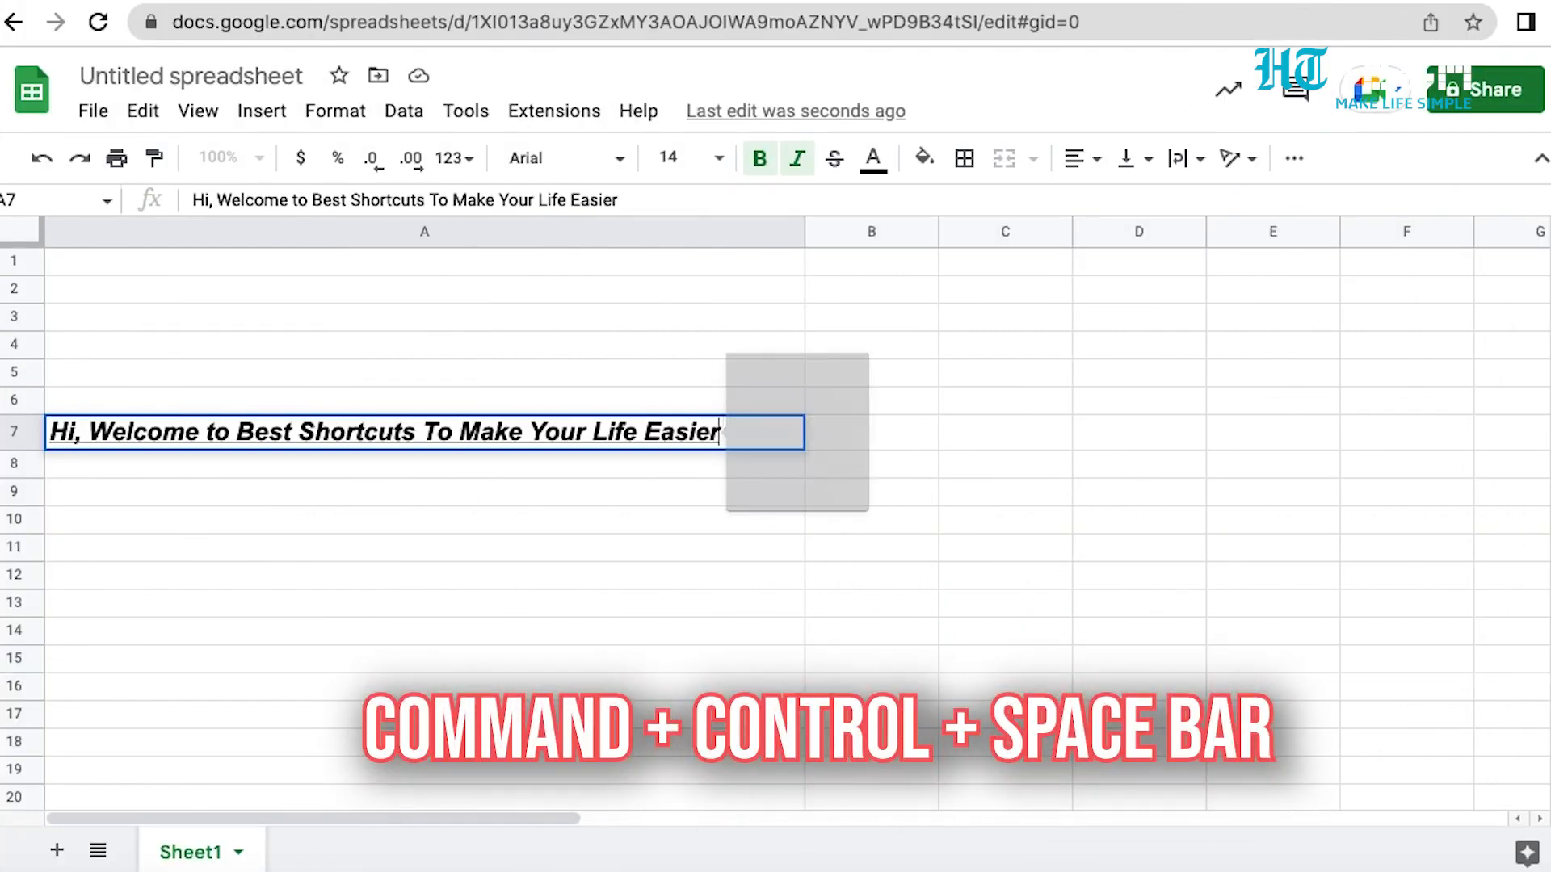
pyautogui.press('cmd+ctrl+space')
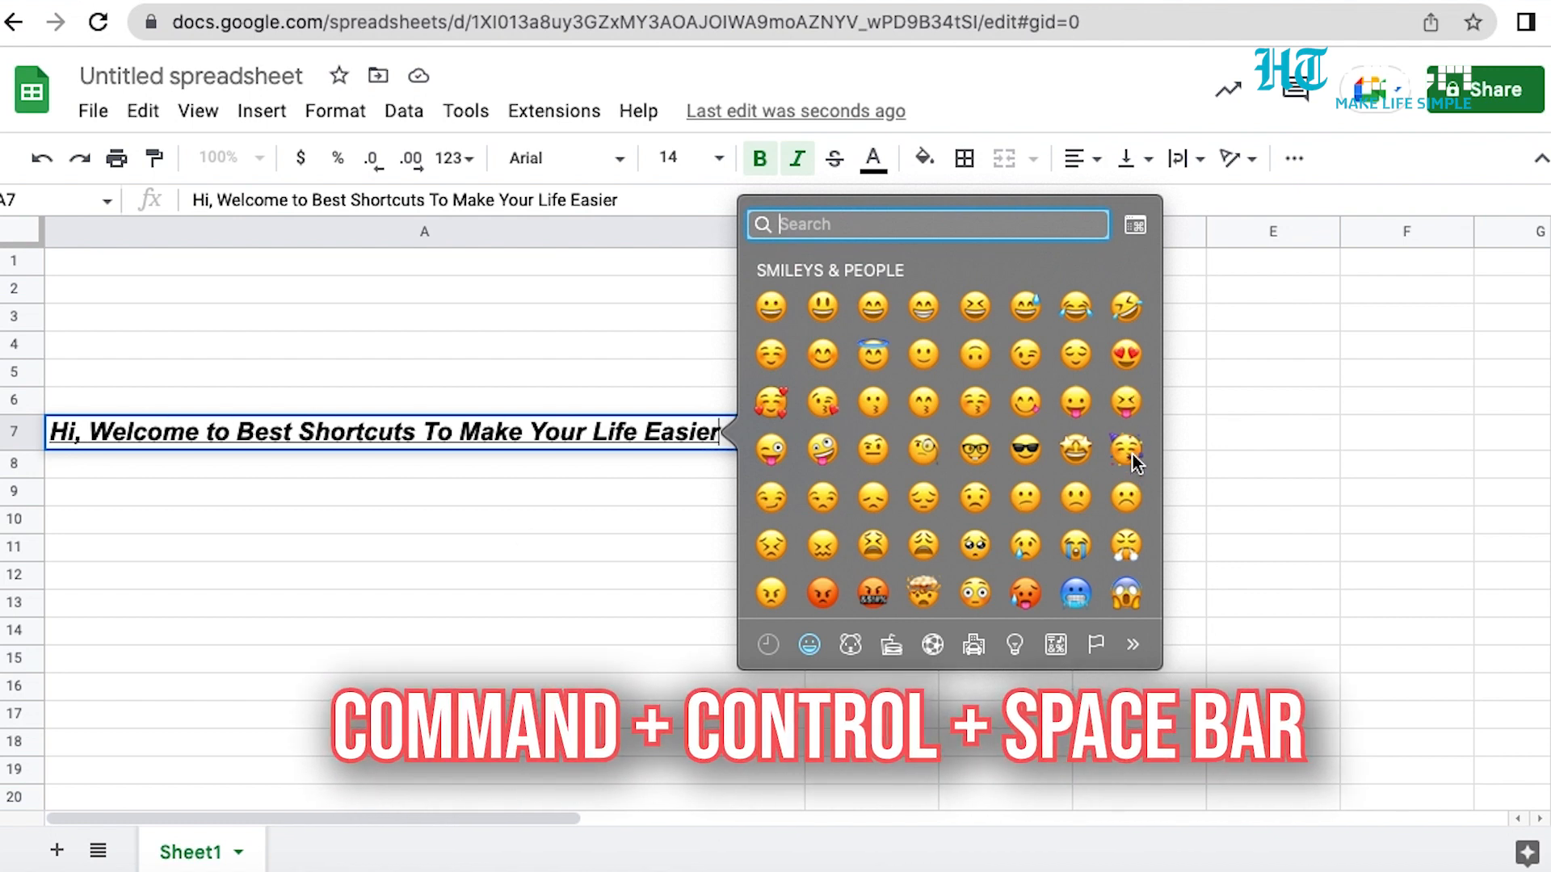
pyautogui.click(1126, 451)
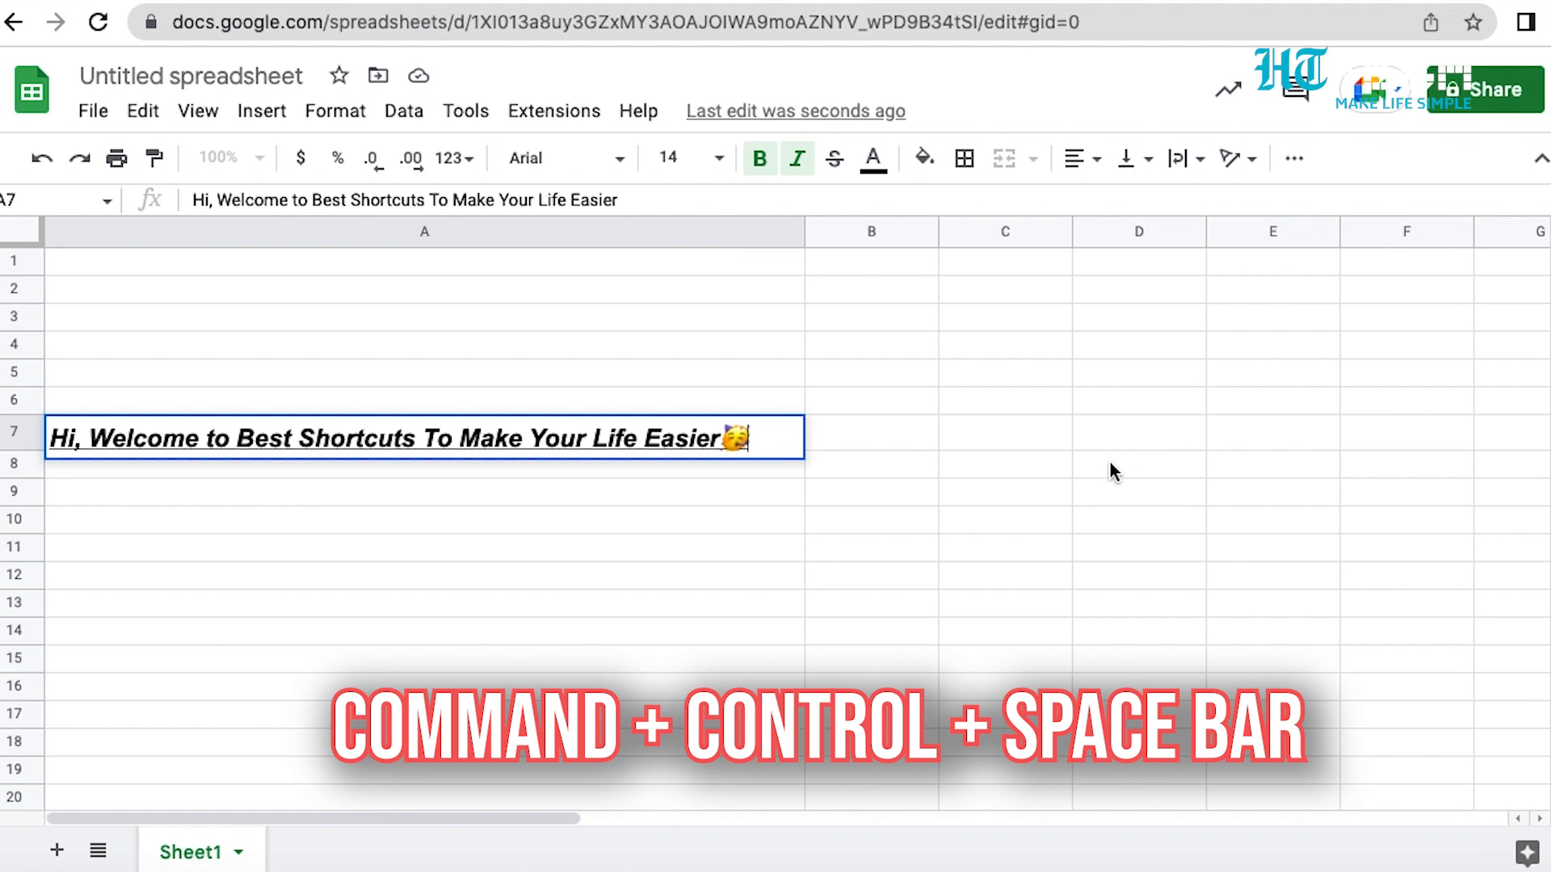
pyautogui.press('cmd+k')
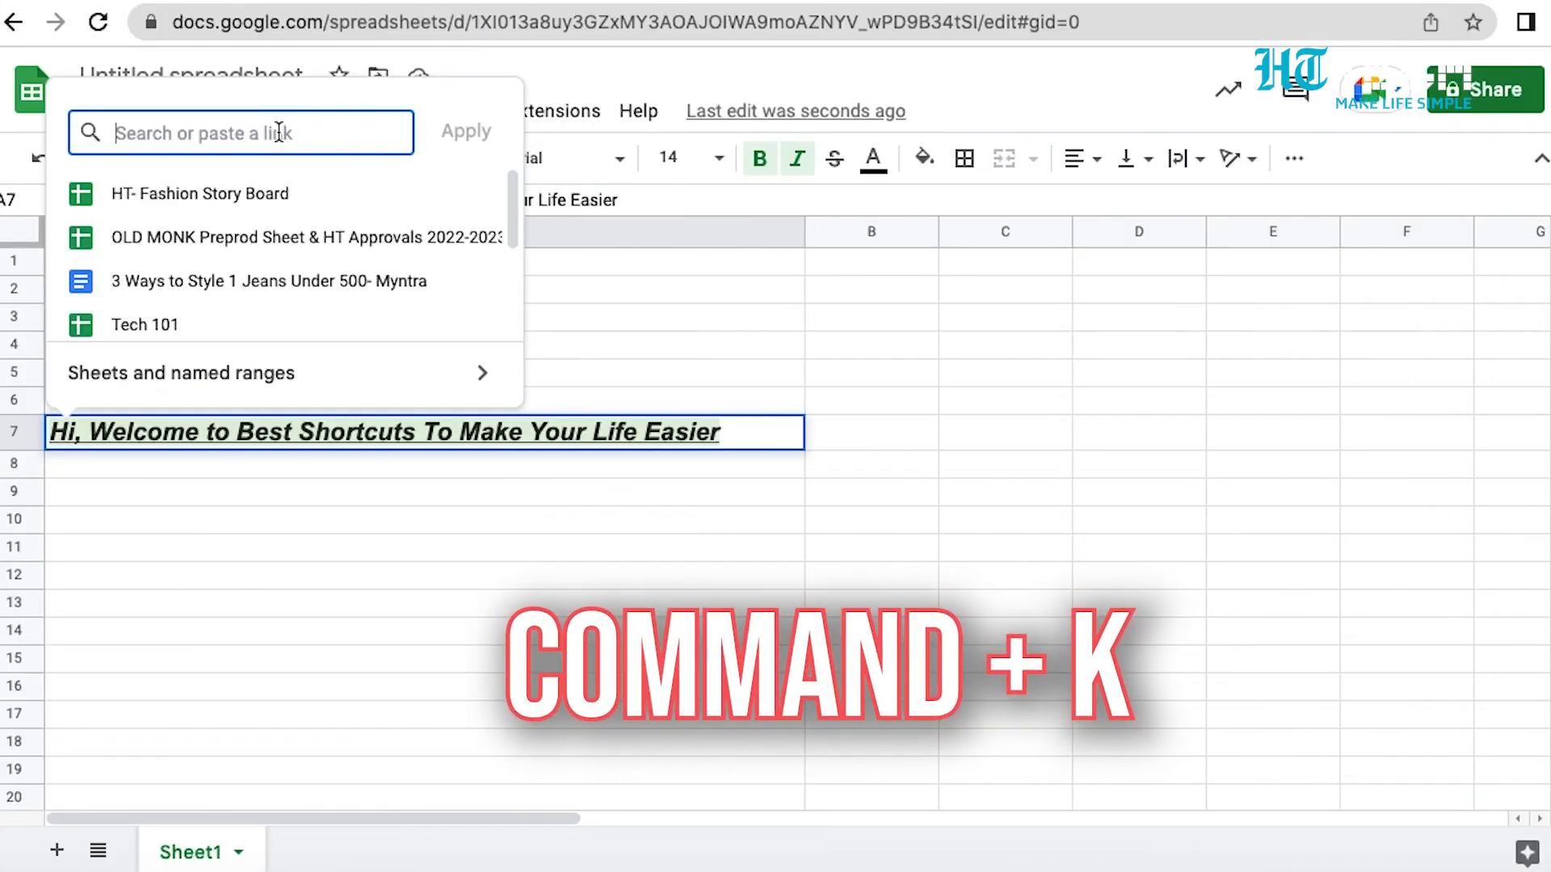
pyautogui.write('www')
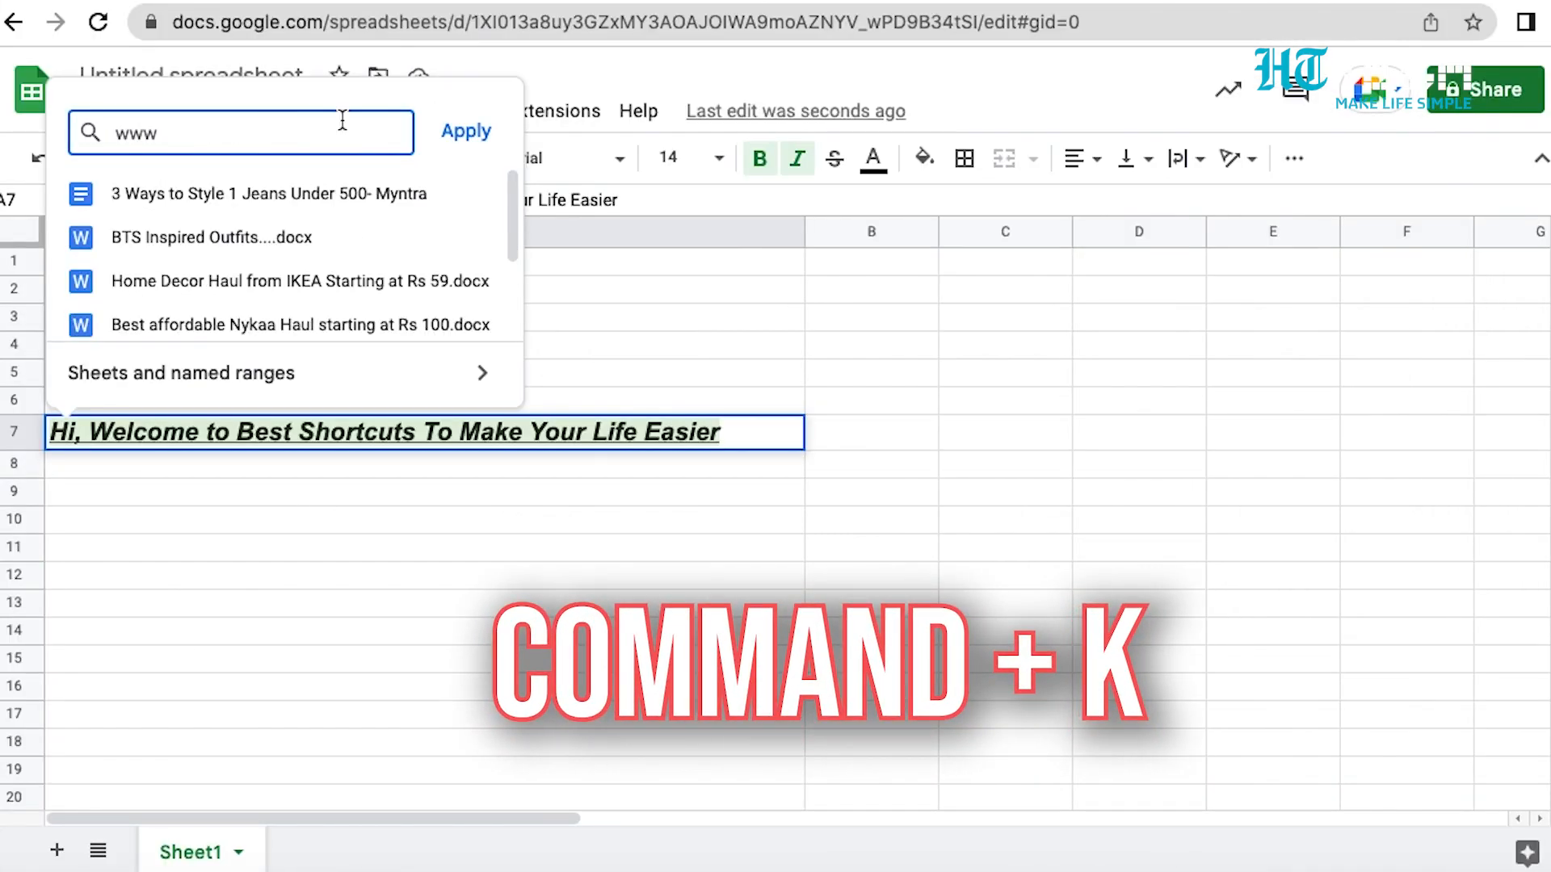
pyautogui.click(466, 131)
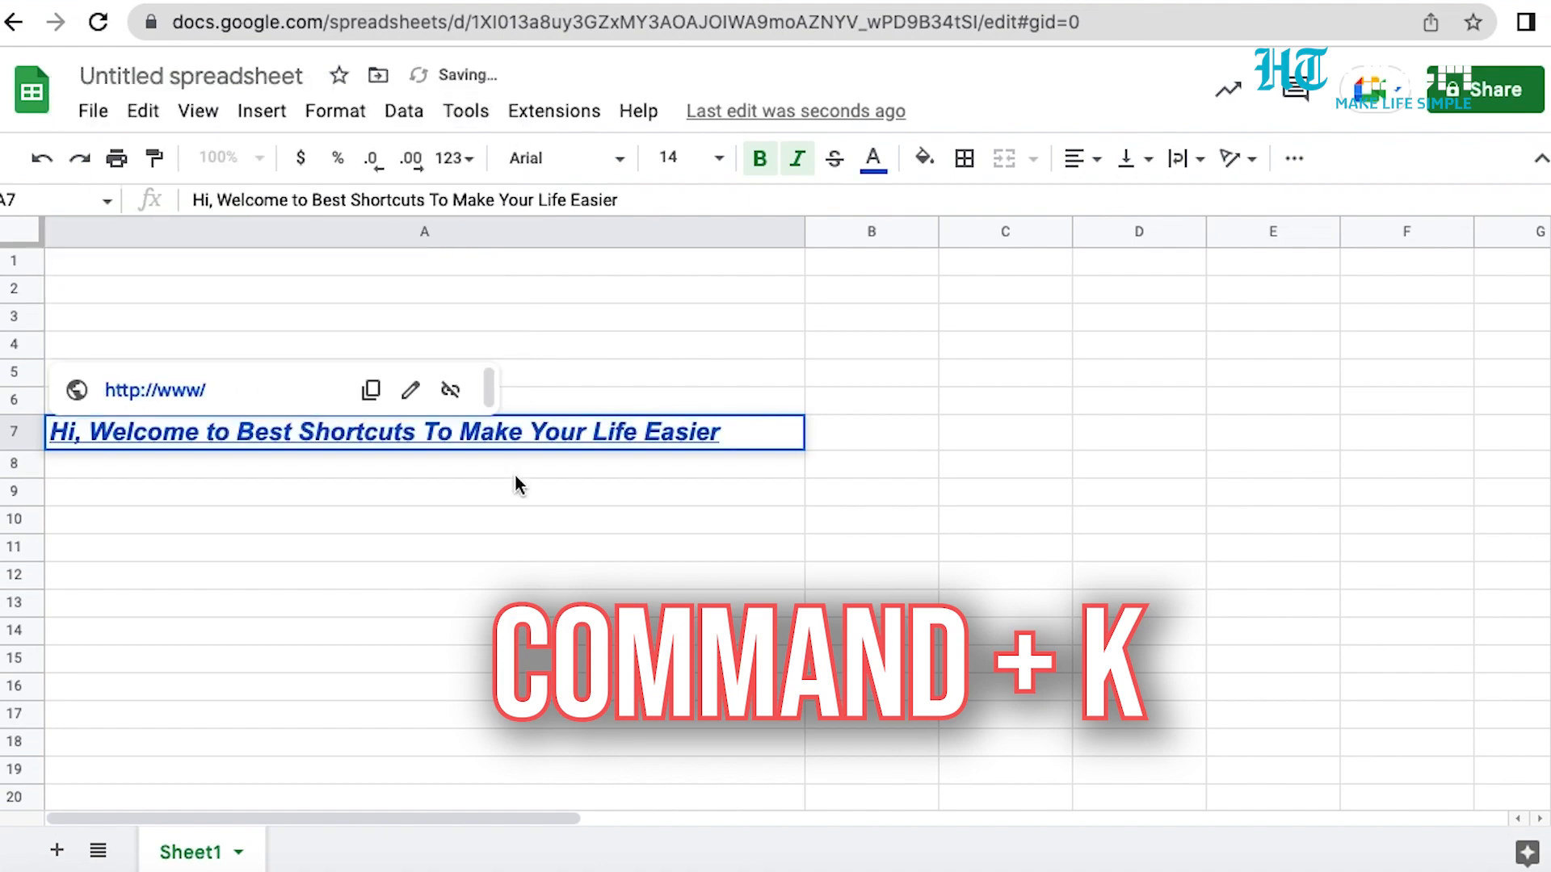
pyautogui.press('cmd+k')
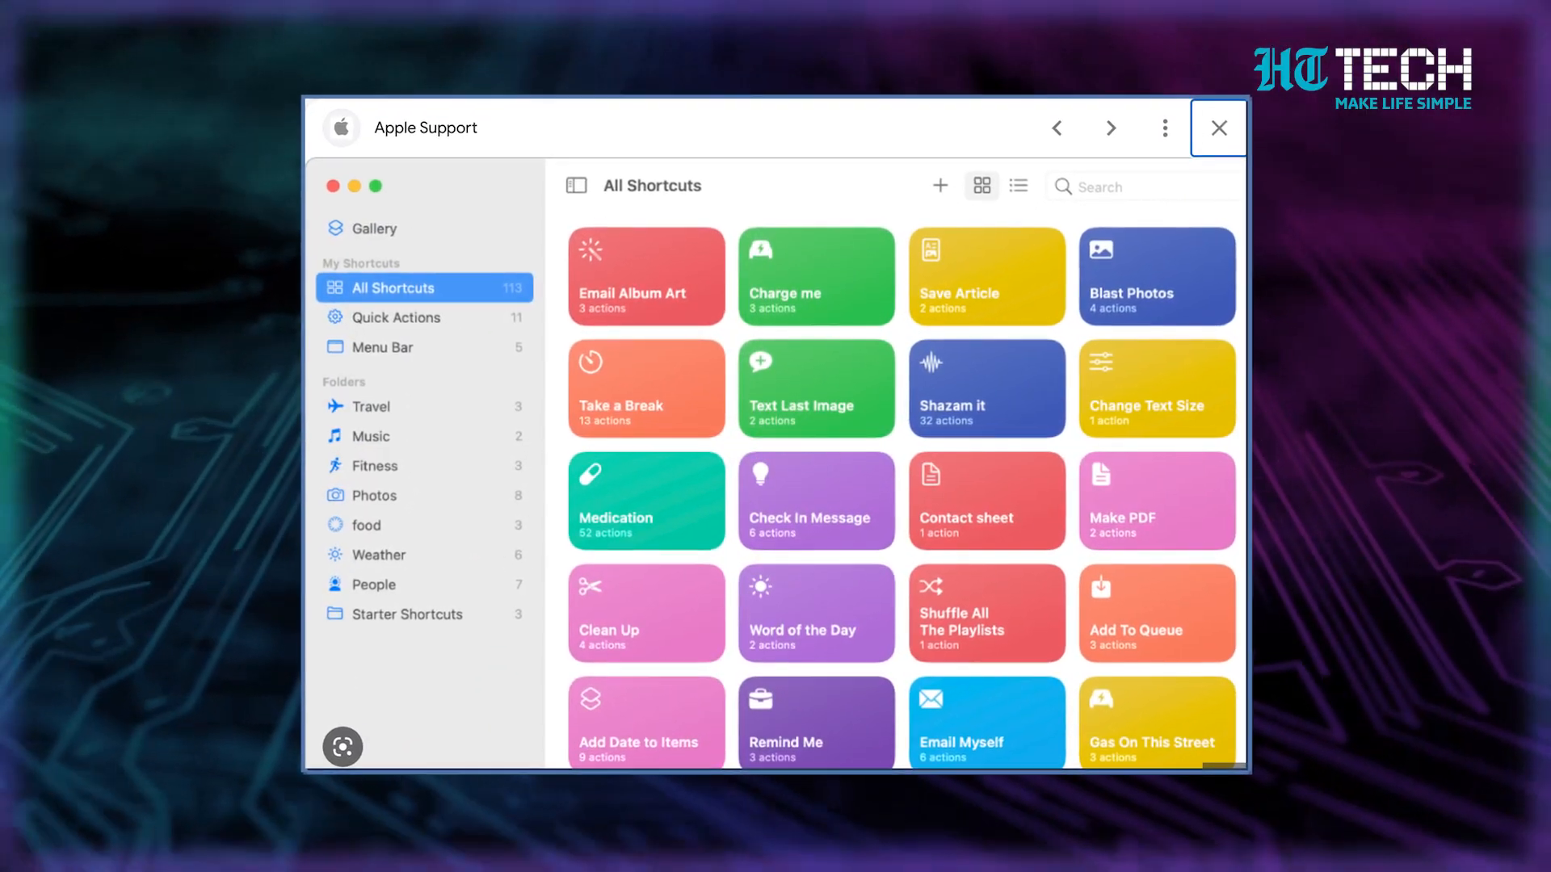
pyautogui.press('cmd+t')
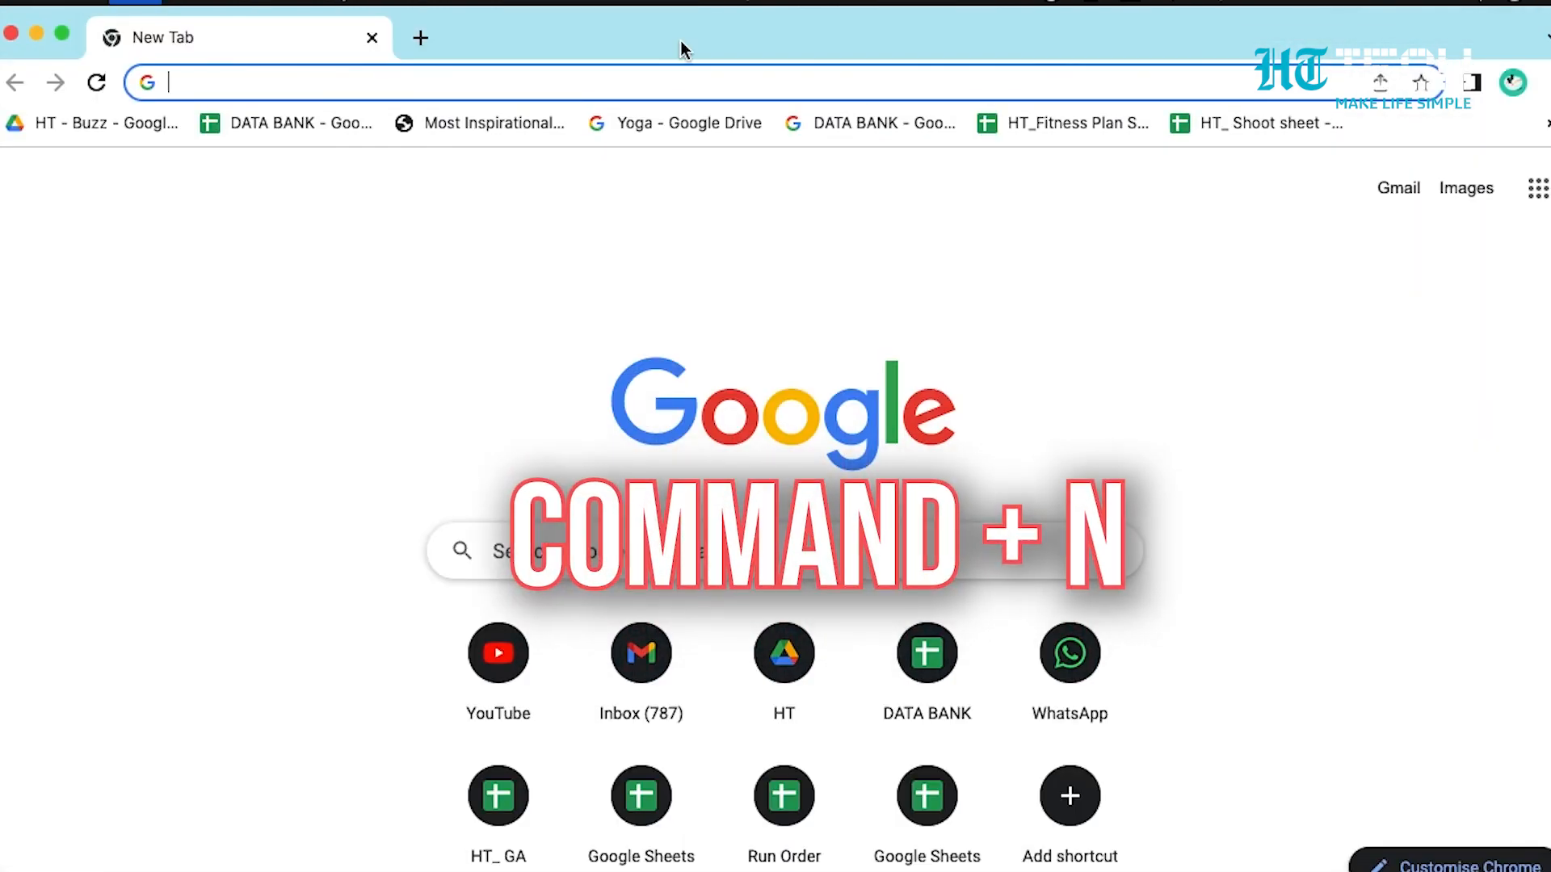
# - Open a new Chrome window, search wikipedia, then close the search tab
pyautogui.press('cmd+n')
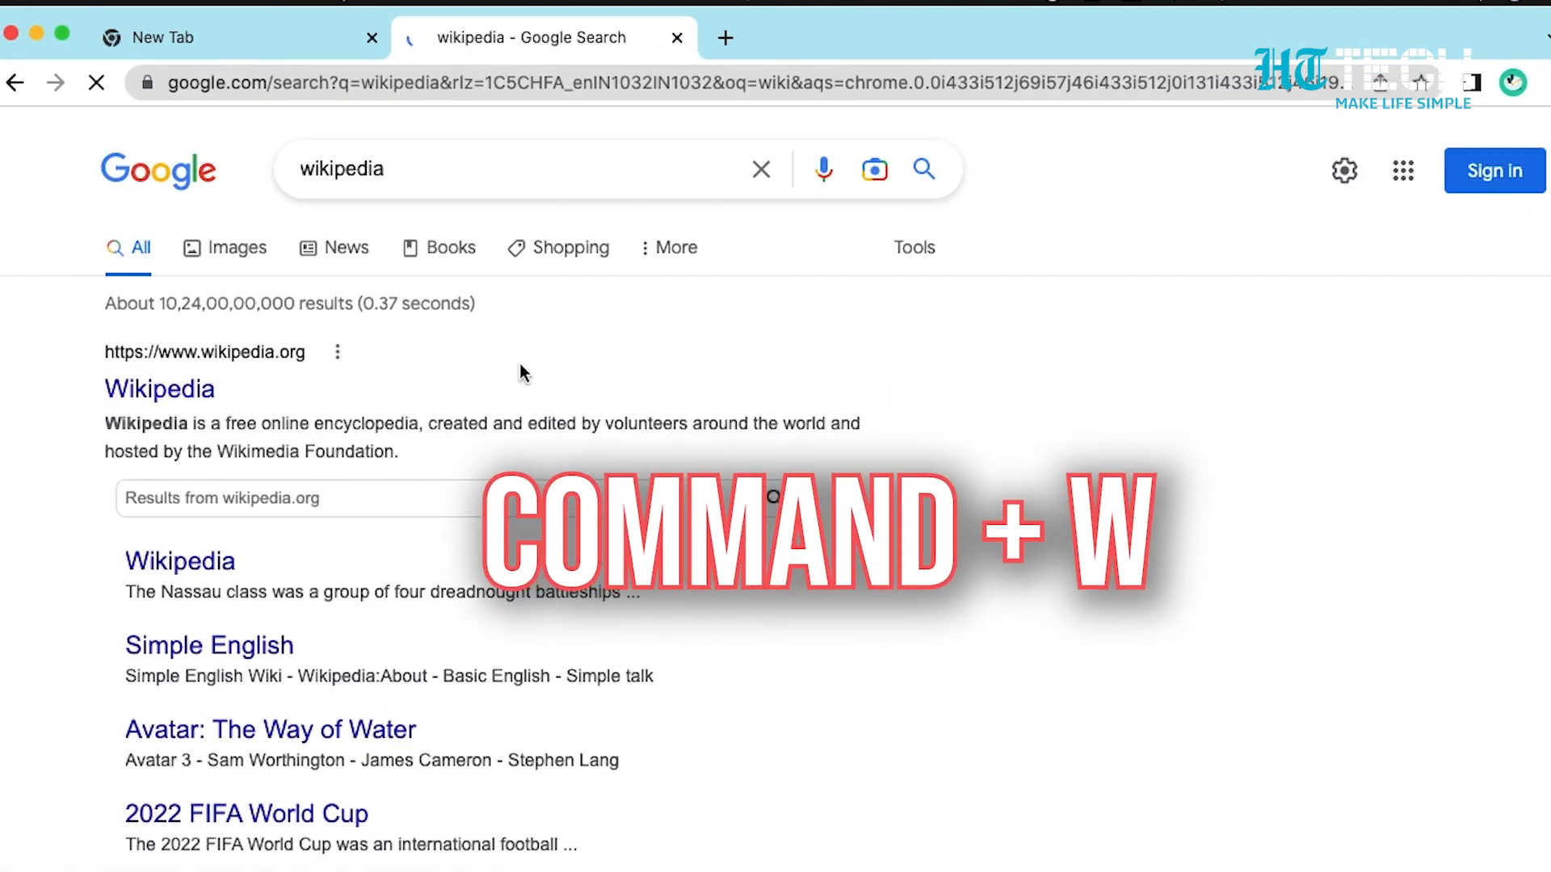
pyautogui.press('cmd+w')
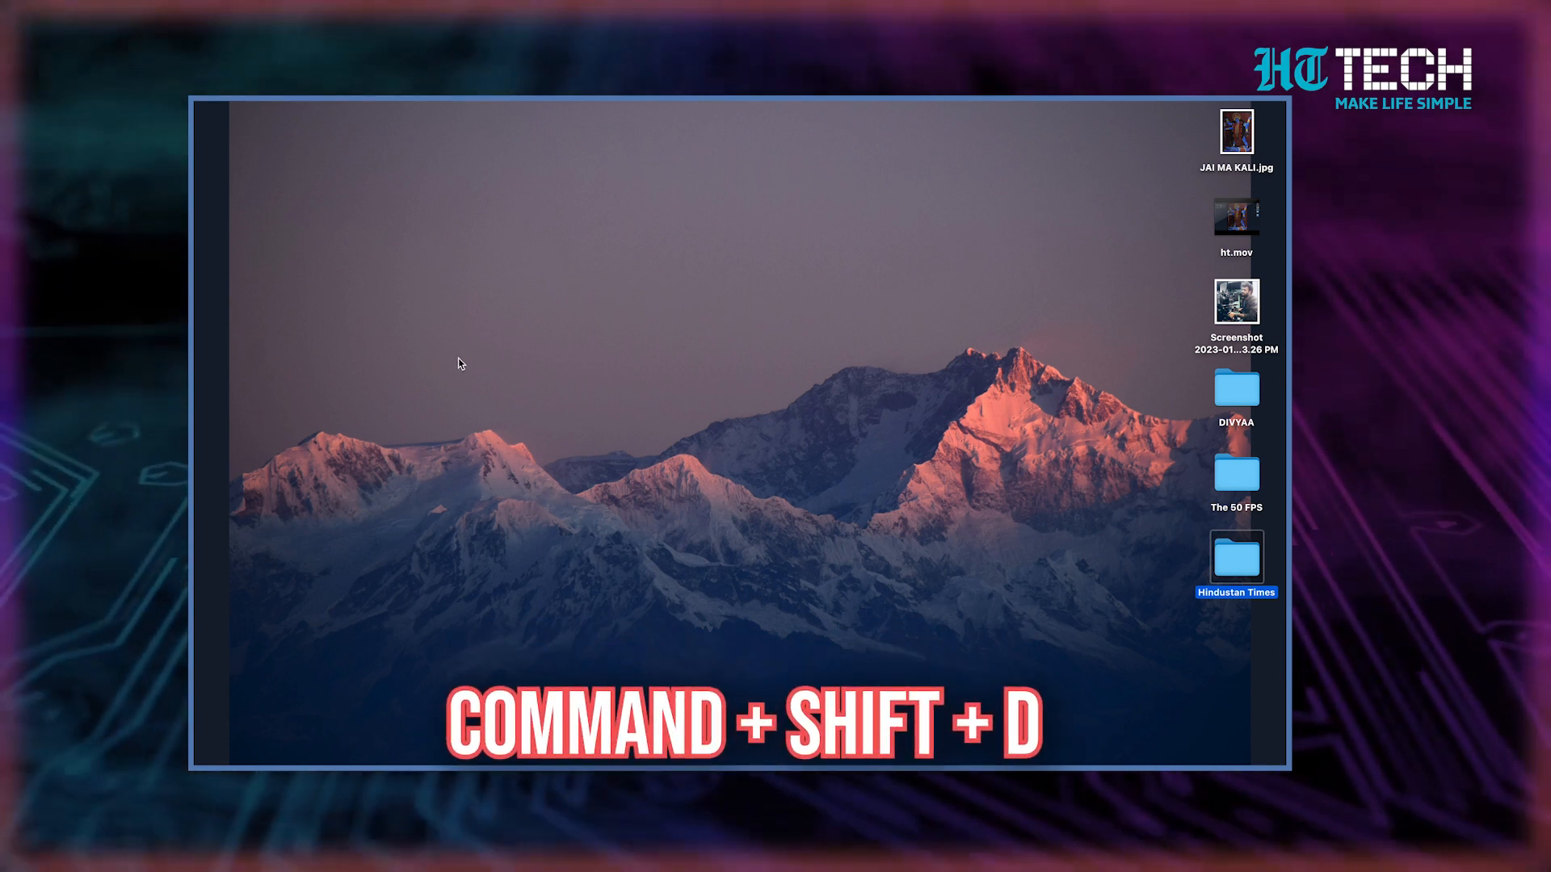
# - Use Finder Go shortcuts (desktop, Go to Folder 'sy') and open the home folder window
pyautogui.press('cmd+shift+d')
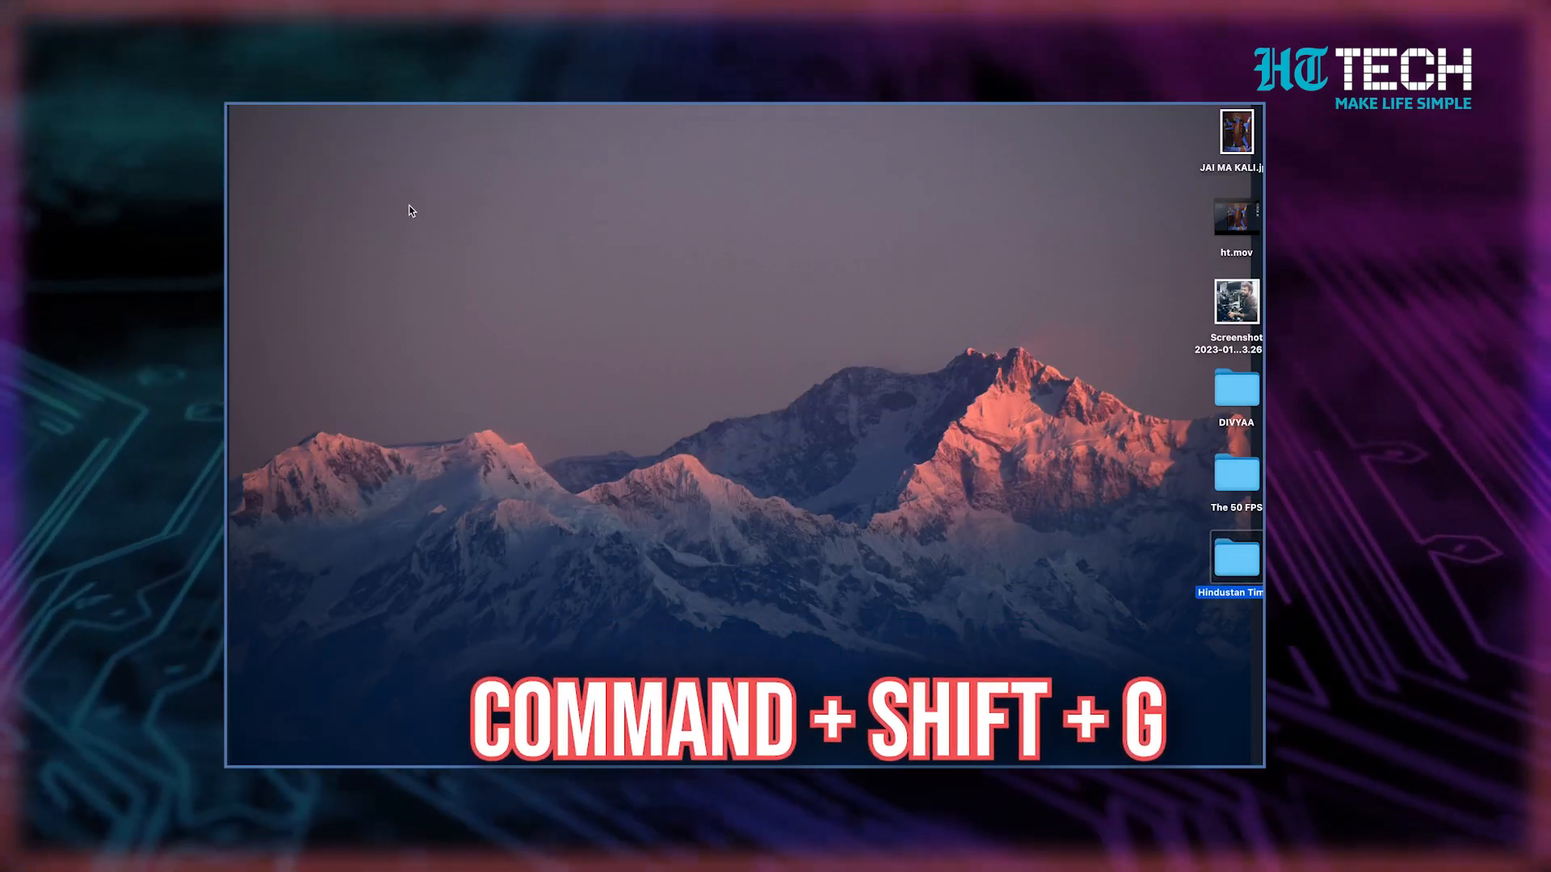
pyautogui.press('cmd+shift+g')
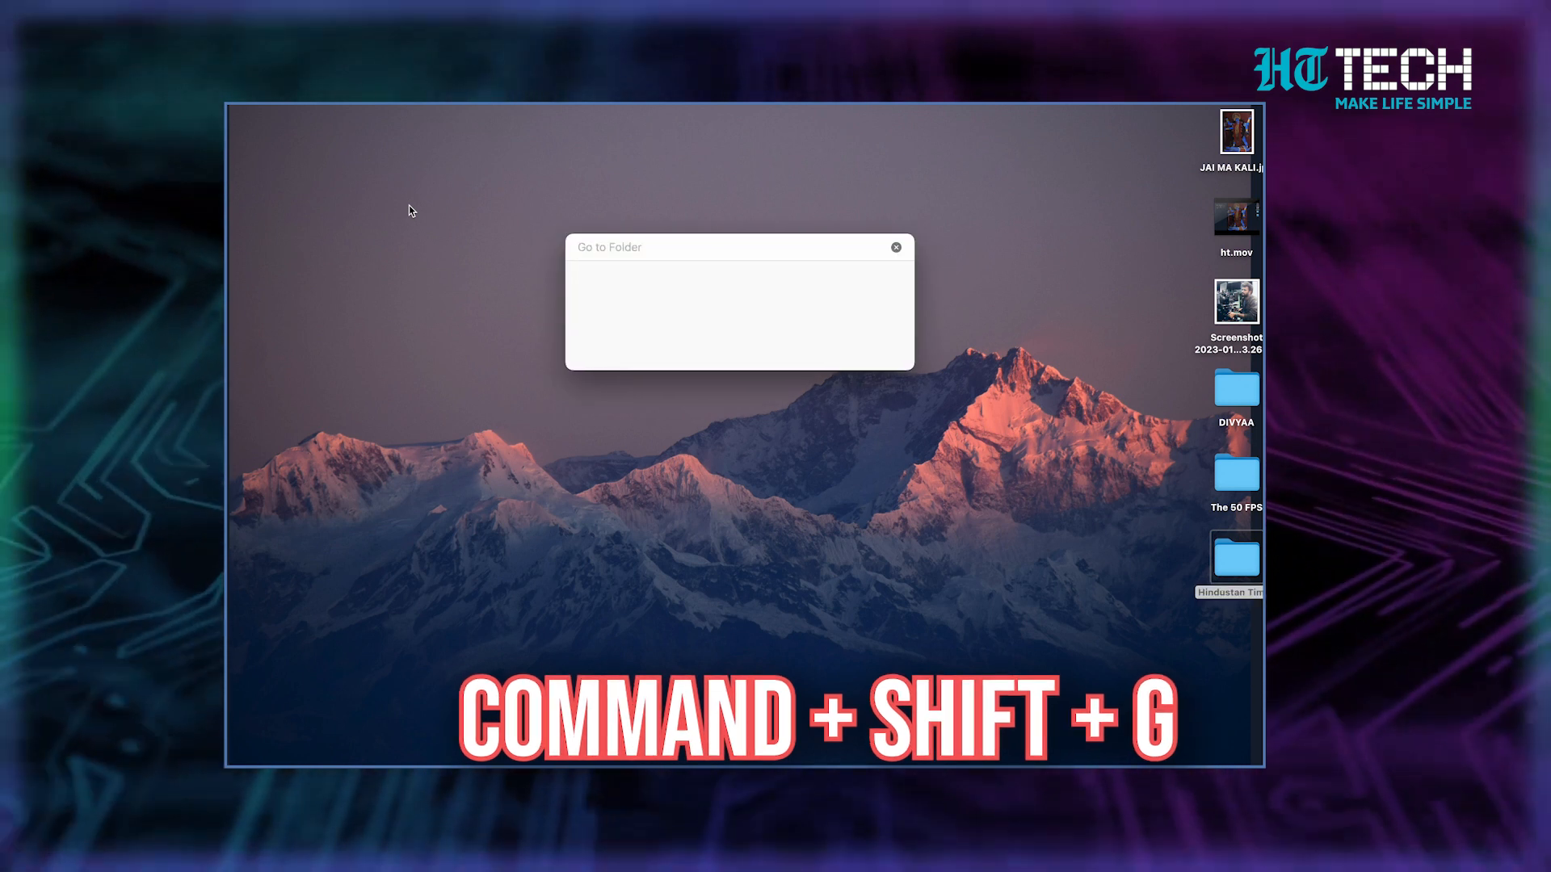
pyautogui.write('sy')
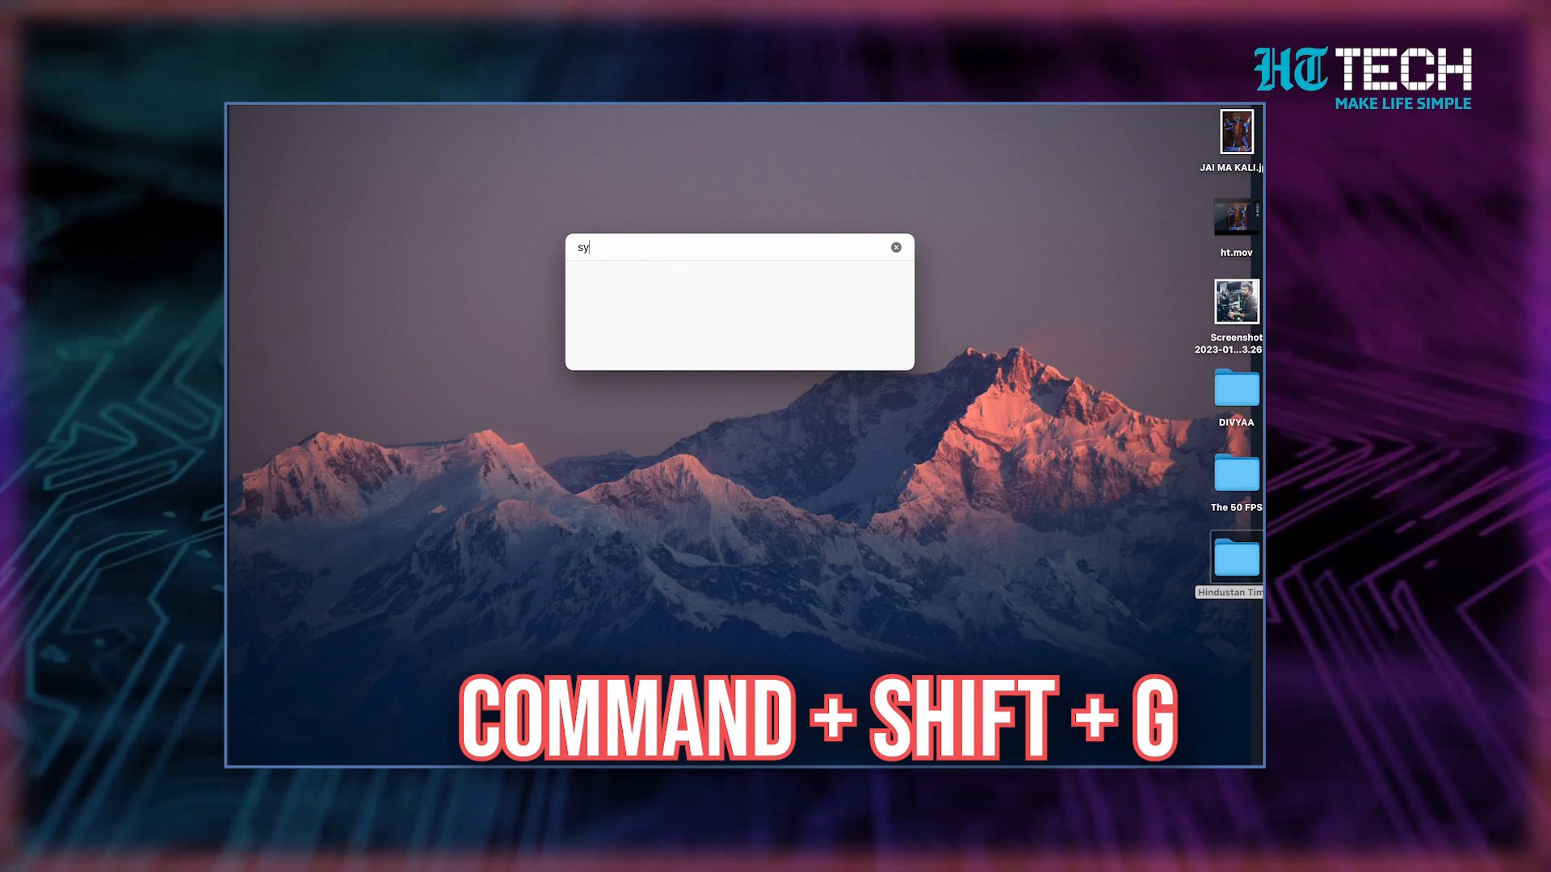
pyautogui.press('cmd+shift+h')
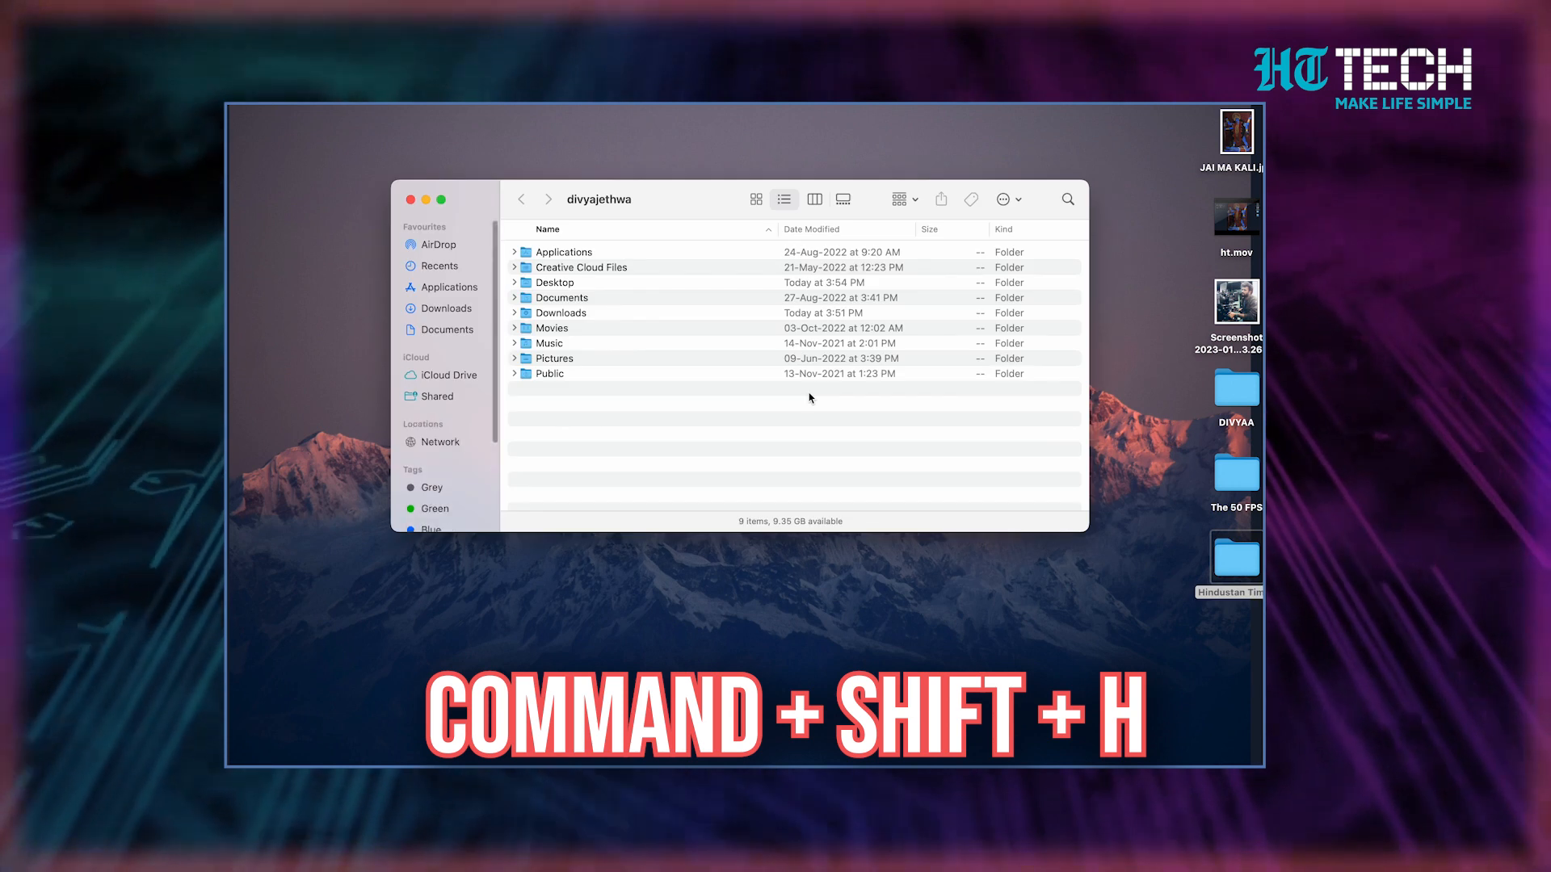
pyautogui.press('cmd+shift+f')
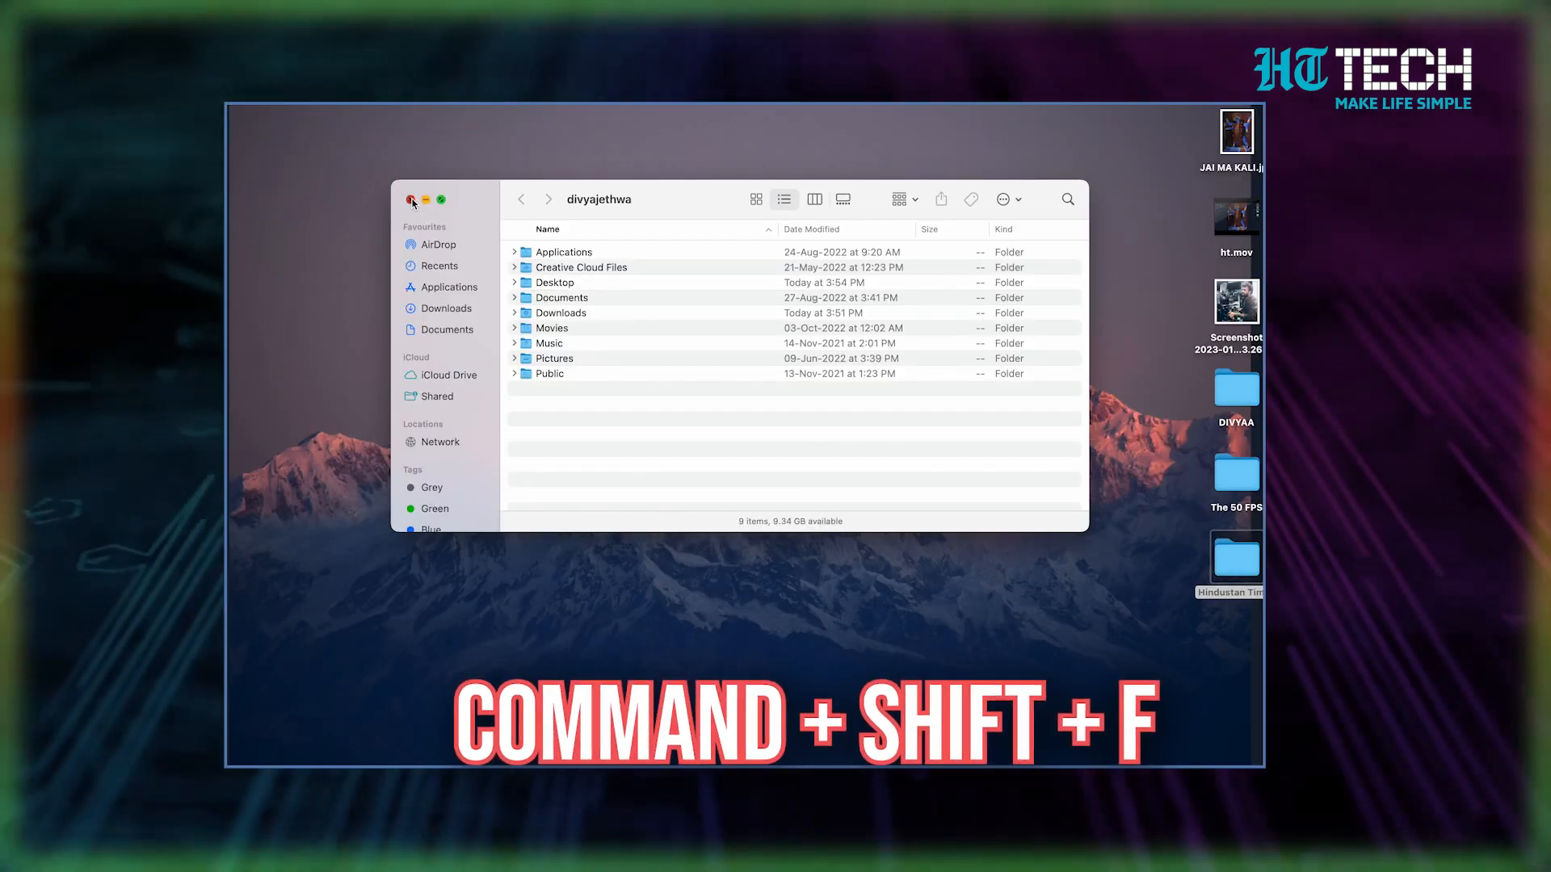